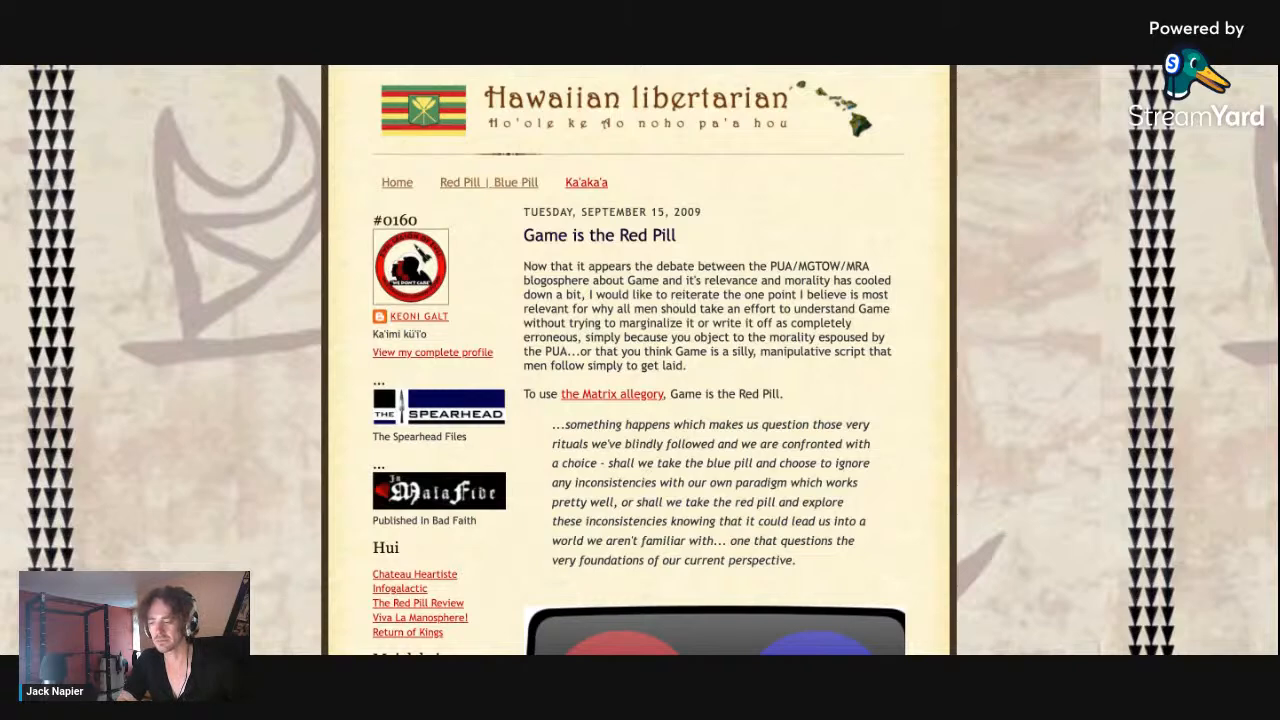
pyautogui.moveTo(1058, 230)
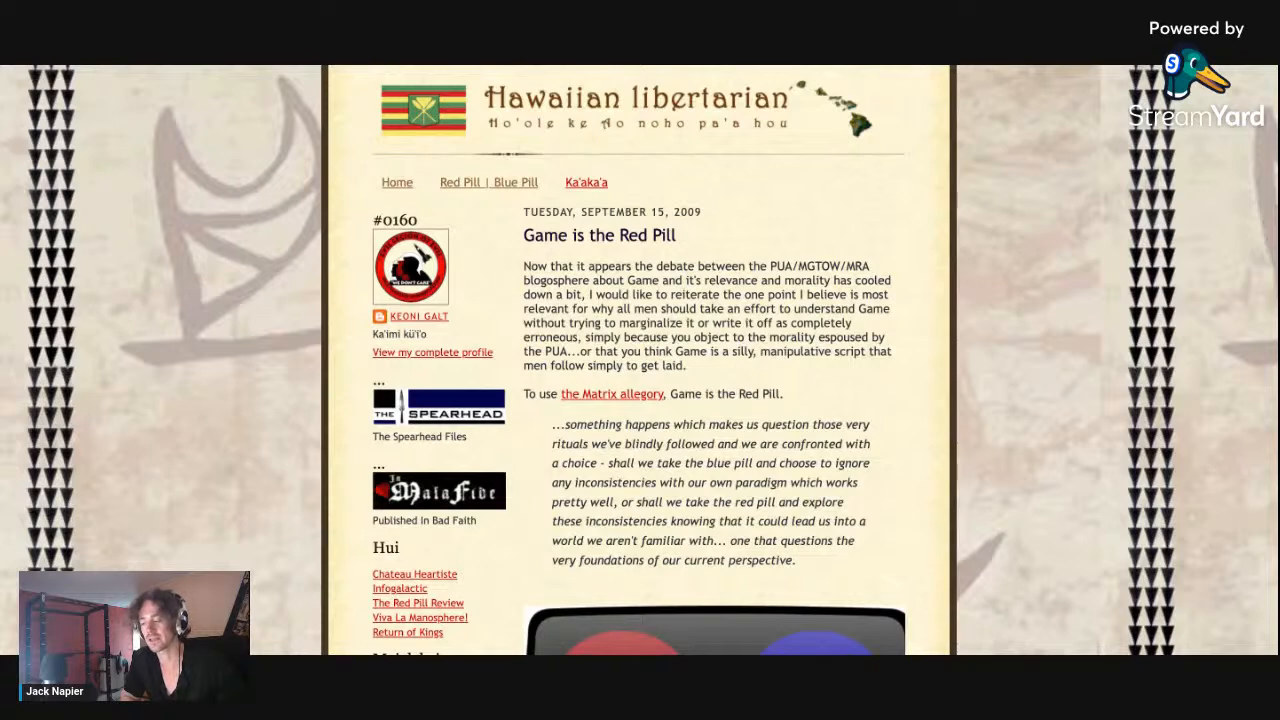
pyautogui.scroll(-3)
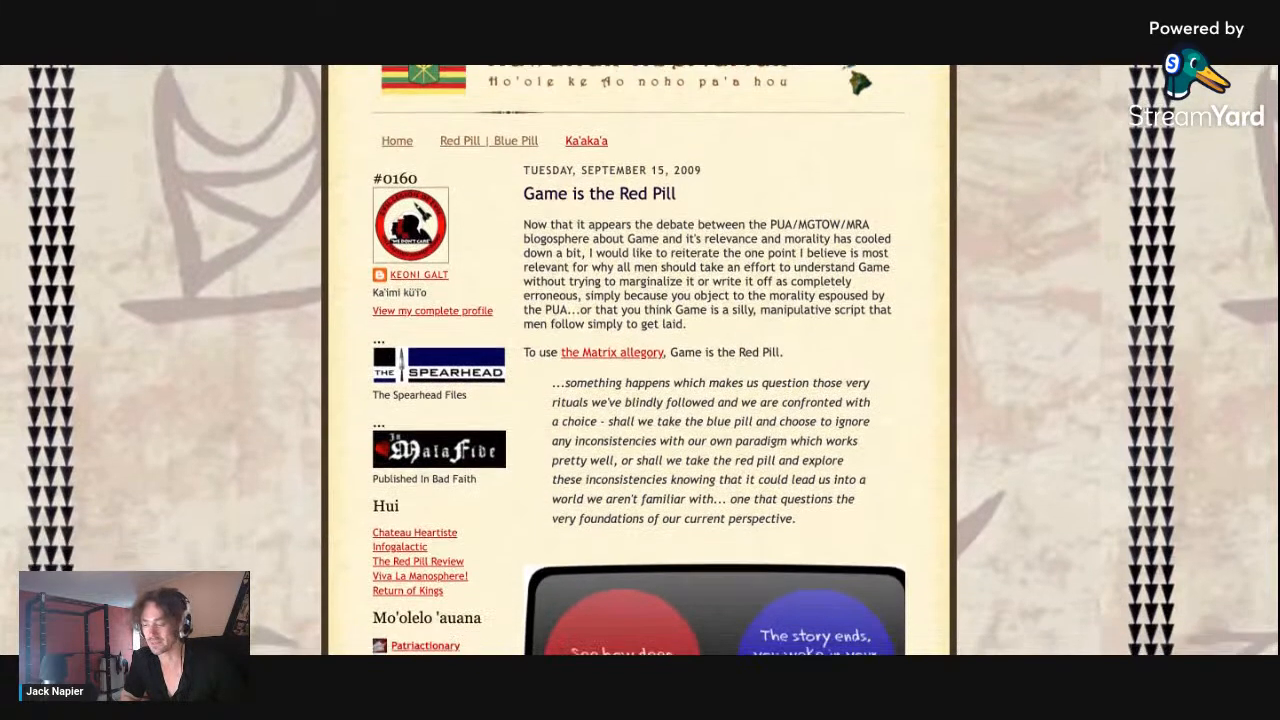
pyautogui.scroll(-3)
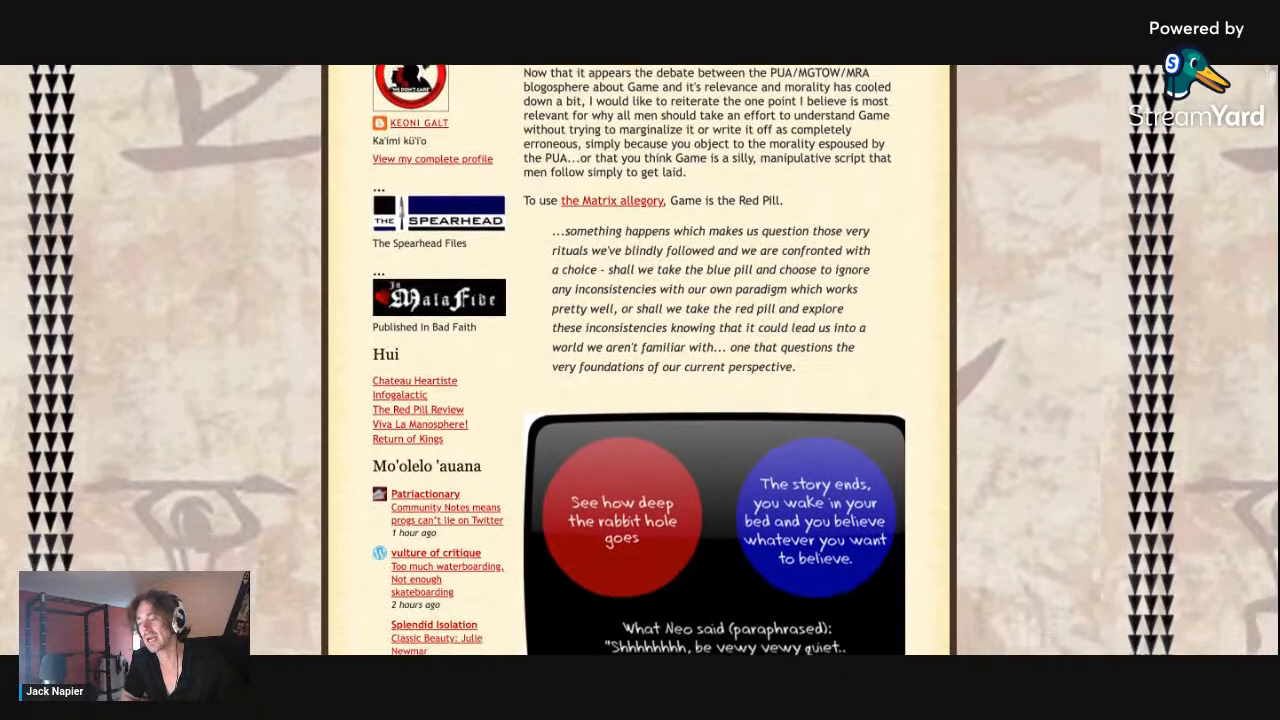
pyautogui.scroll(-3)
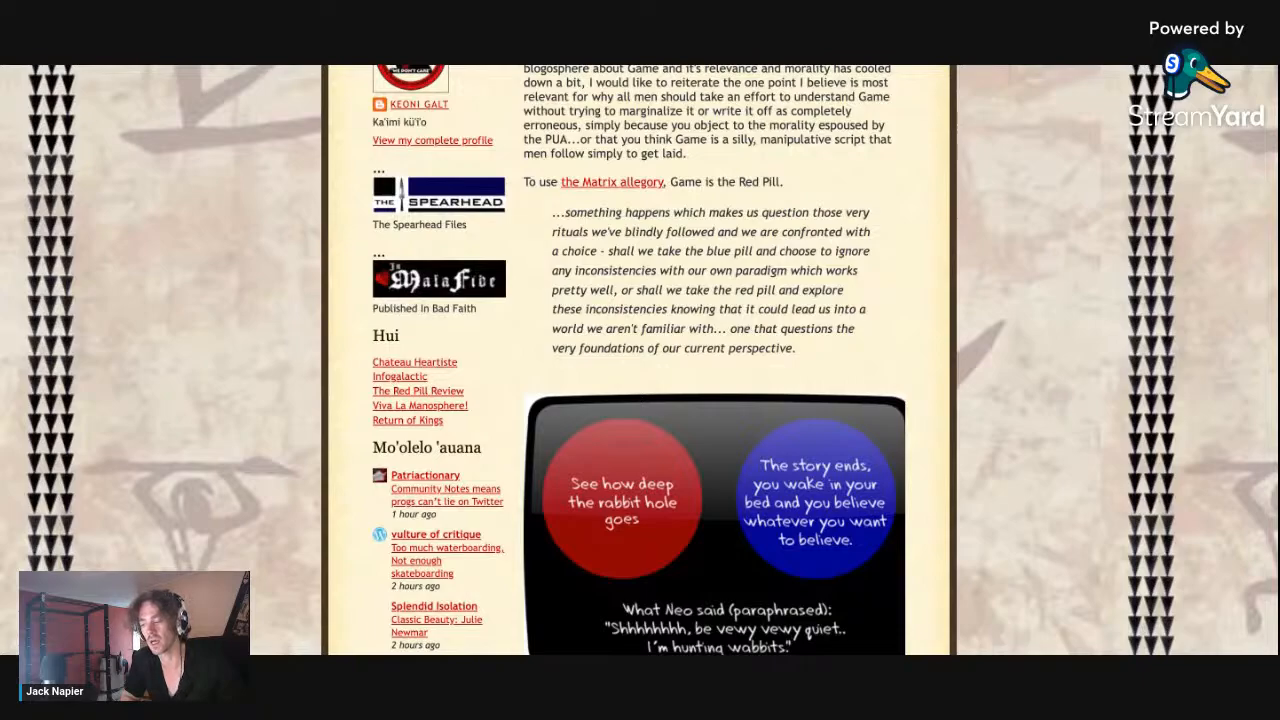
pyautogui.scroll(-3)
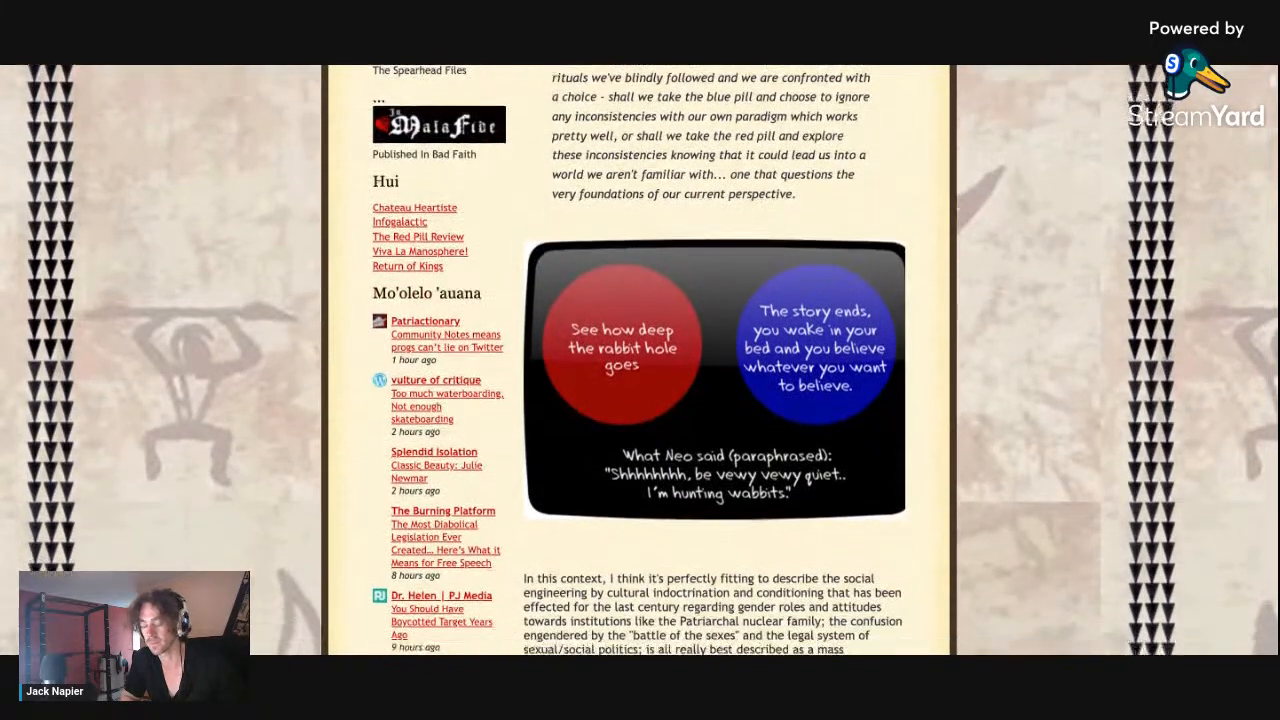
pyautogui.scroll(-3)
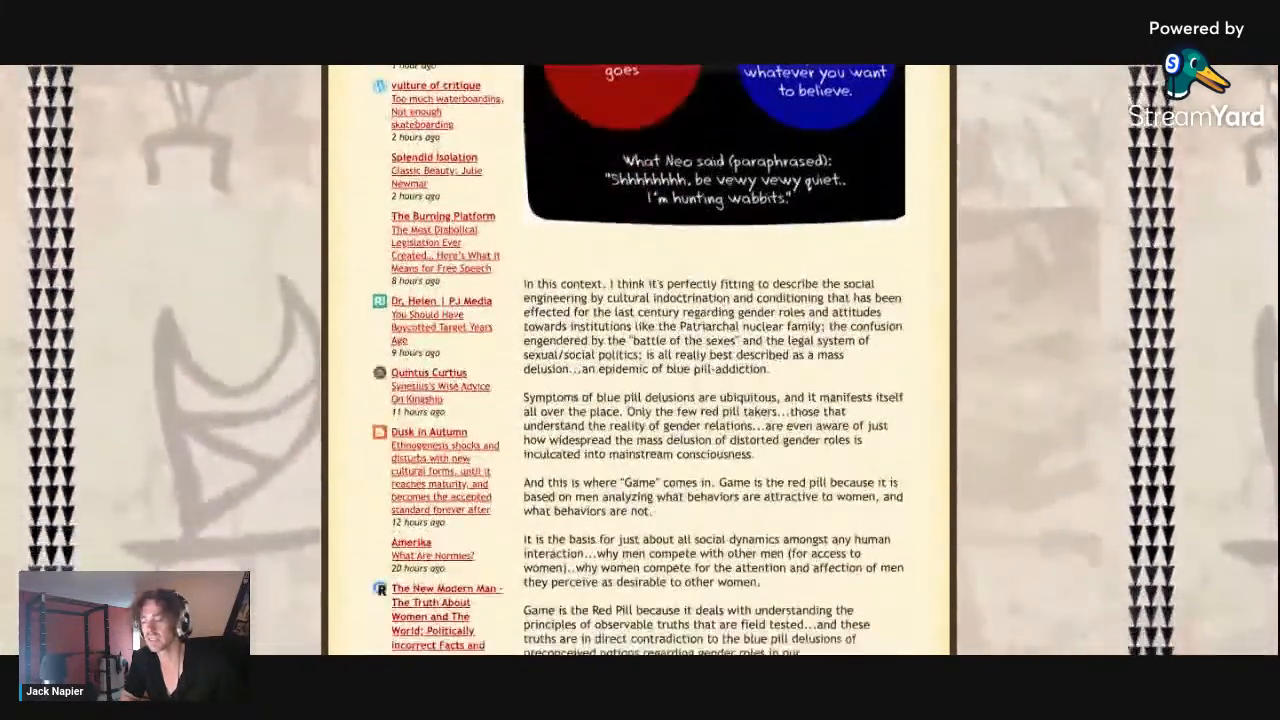
pyautogui.scroll(-3)
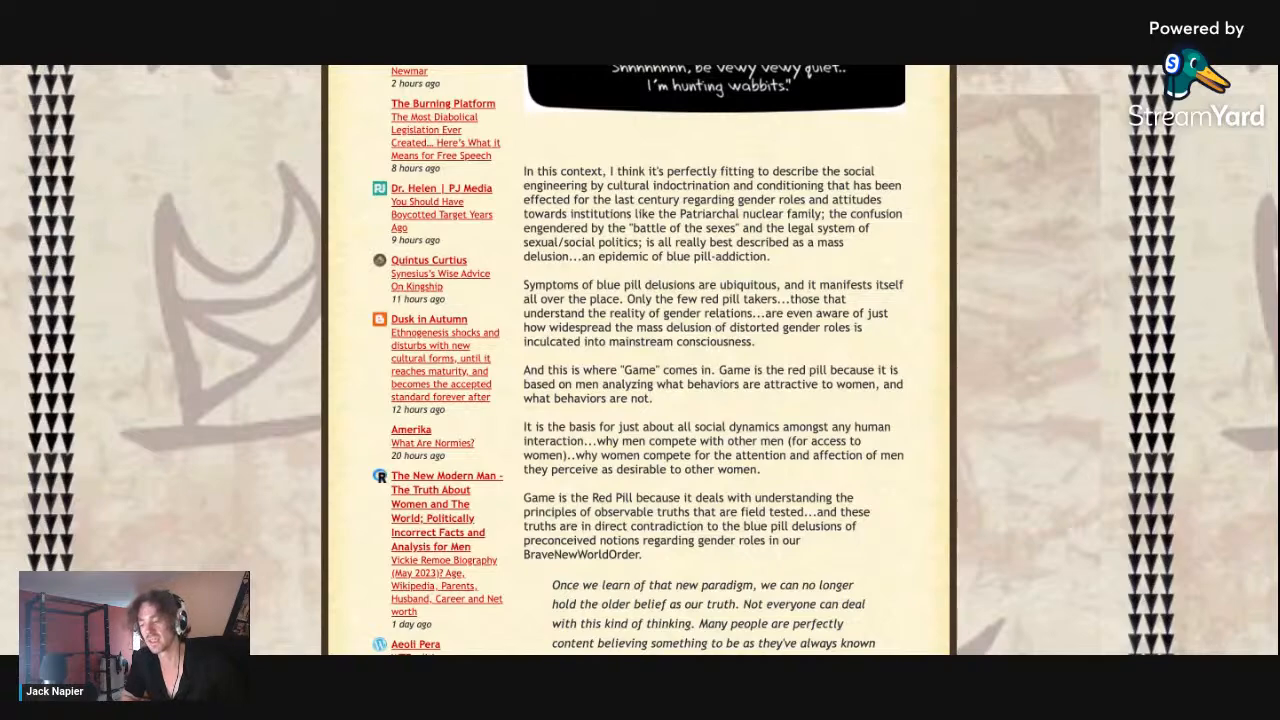
pyautogui.scroll(-3)
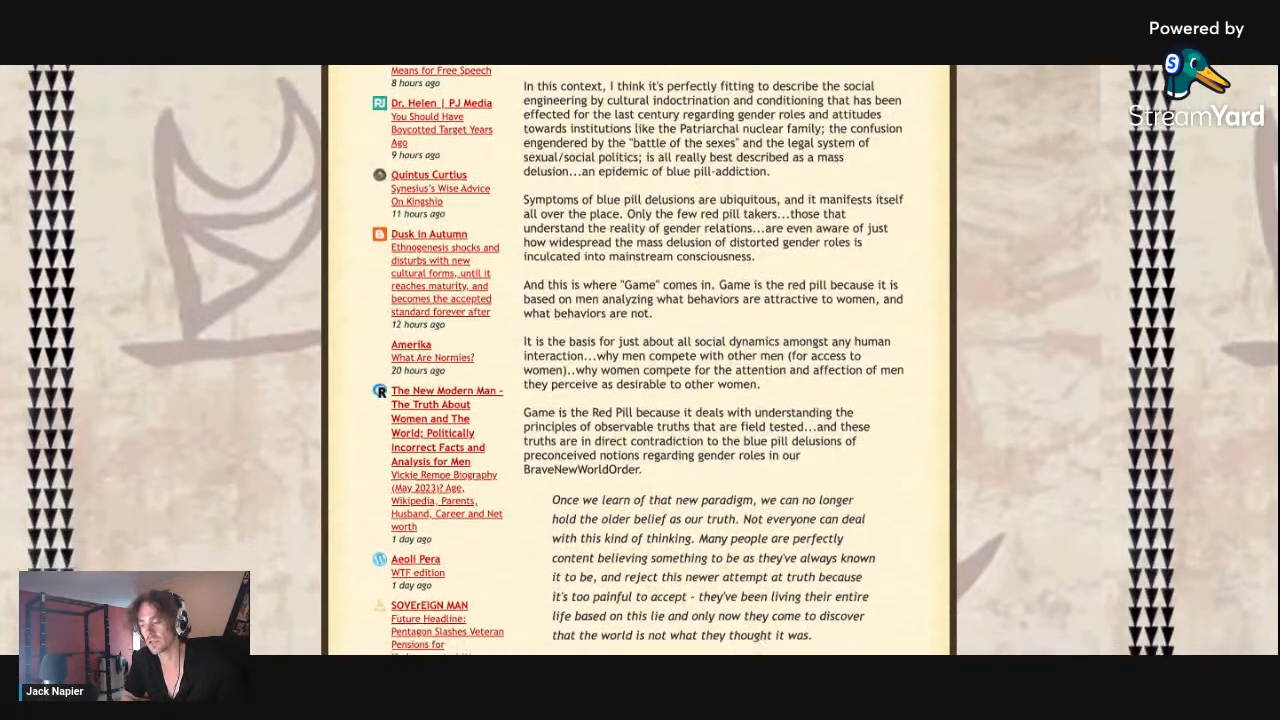
pyautogui.scroll(-3)
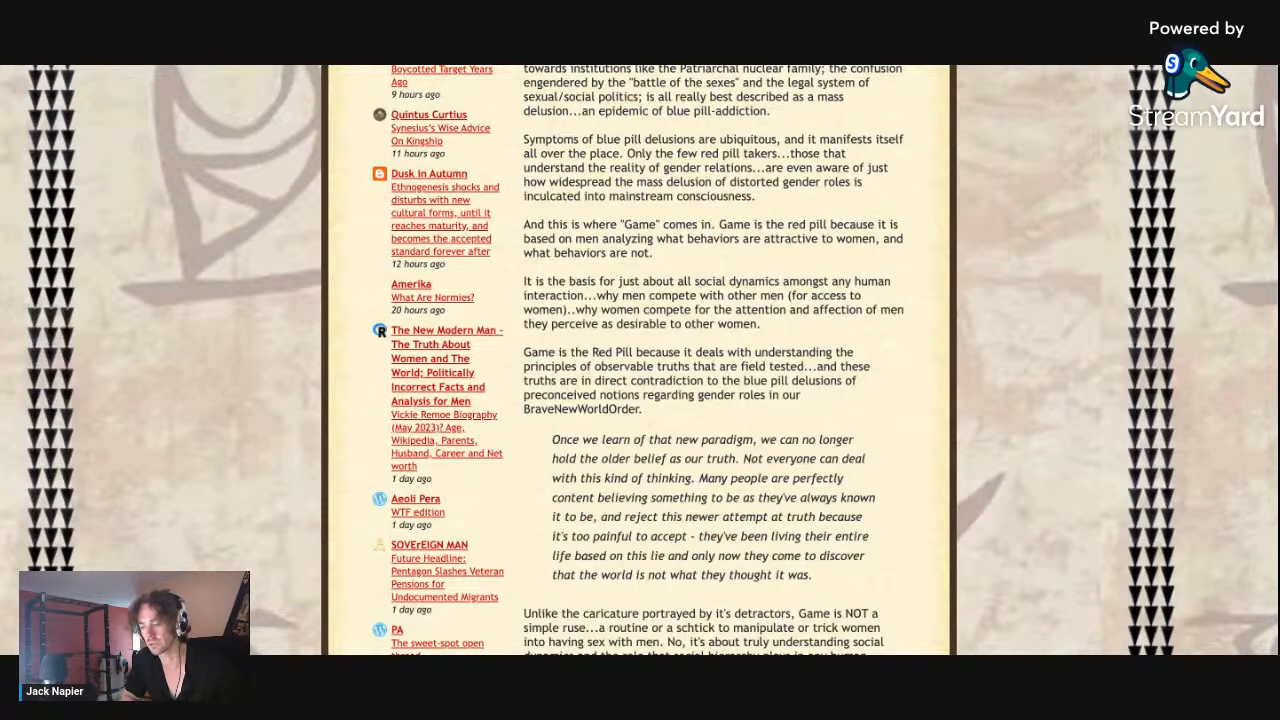
pyautogui.scroll(-3)
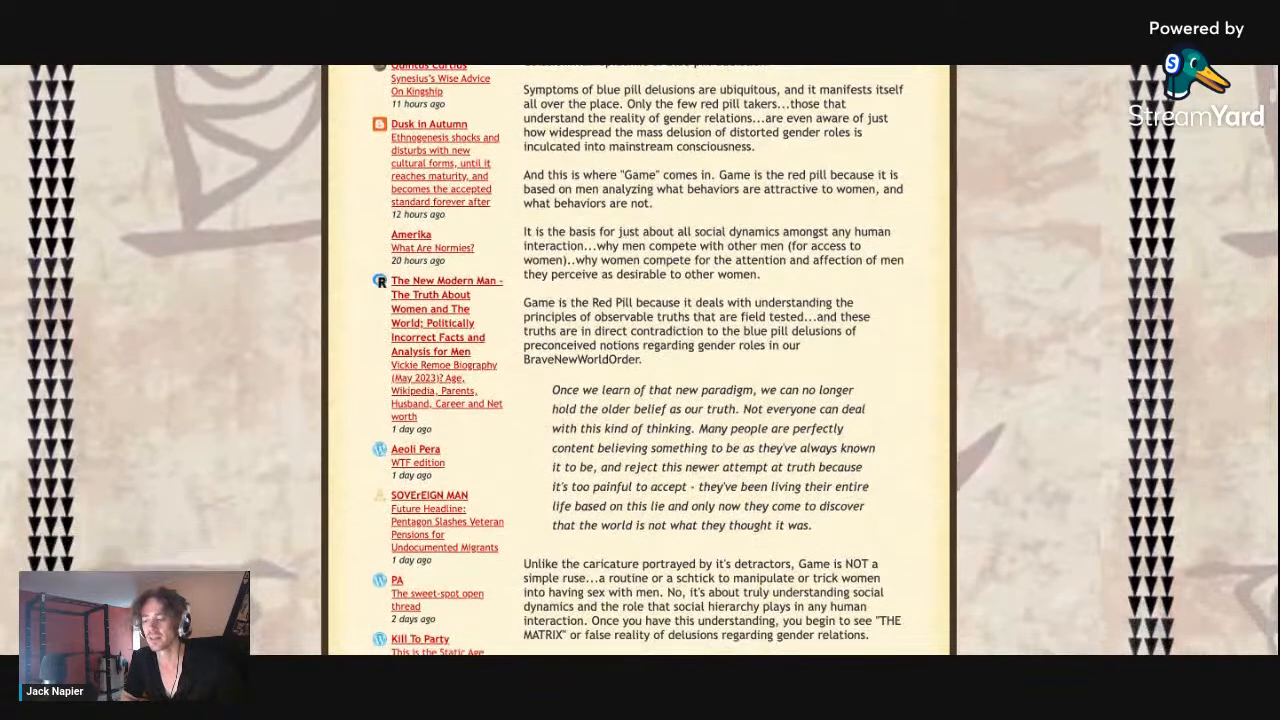
pyautogui.scroll(-3)
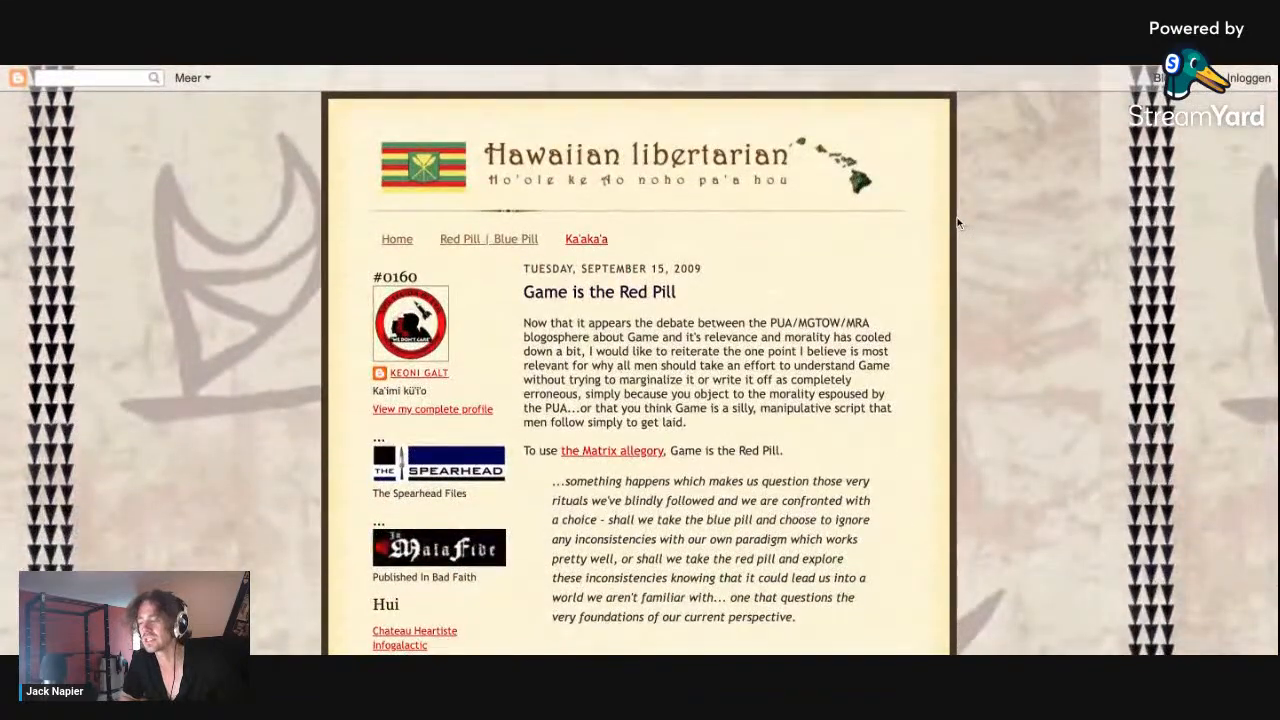
pyautogui.scroll(-3)
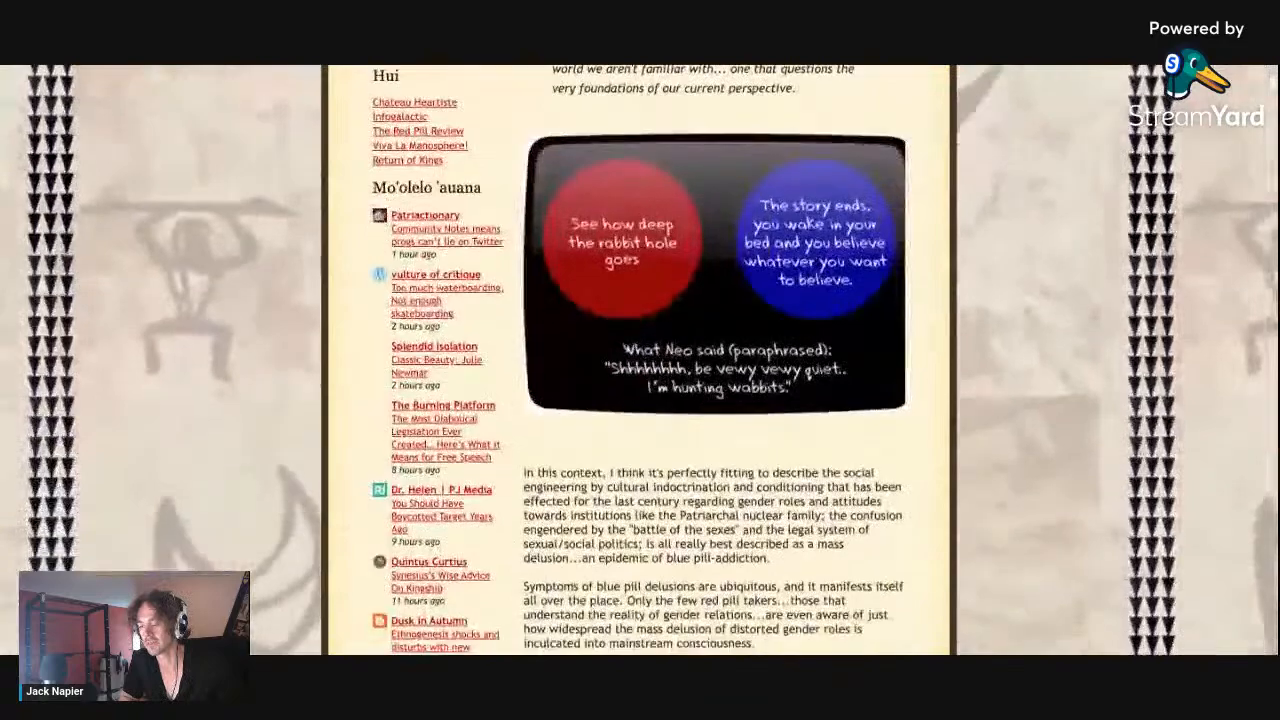
pyautogui.scroll(-3)
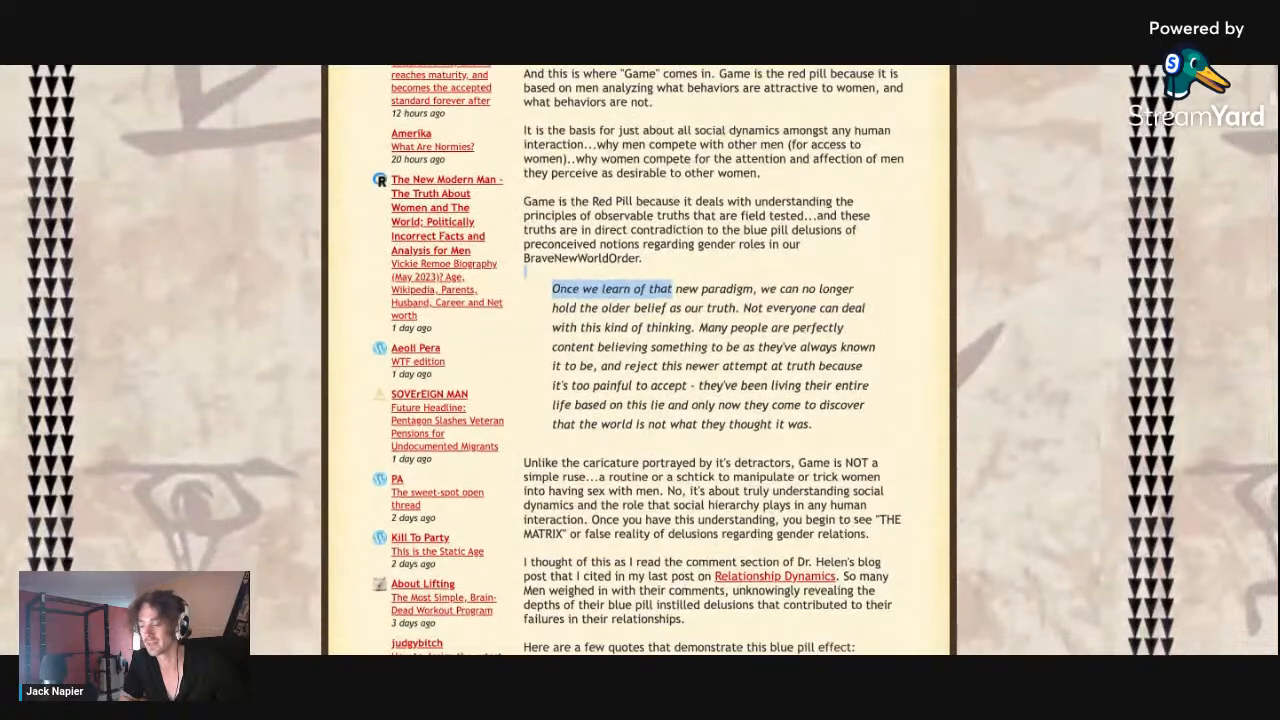
pyautogui.scroll(-3)
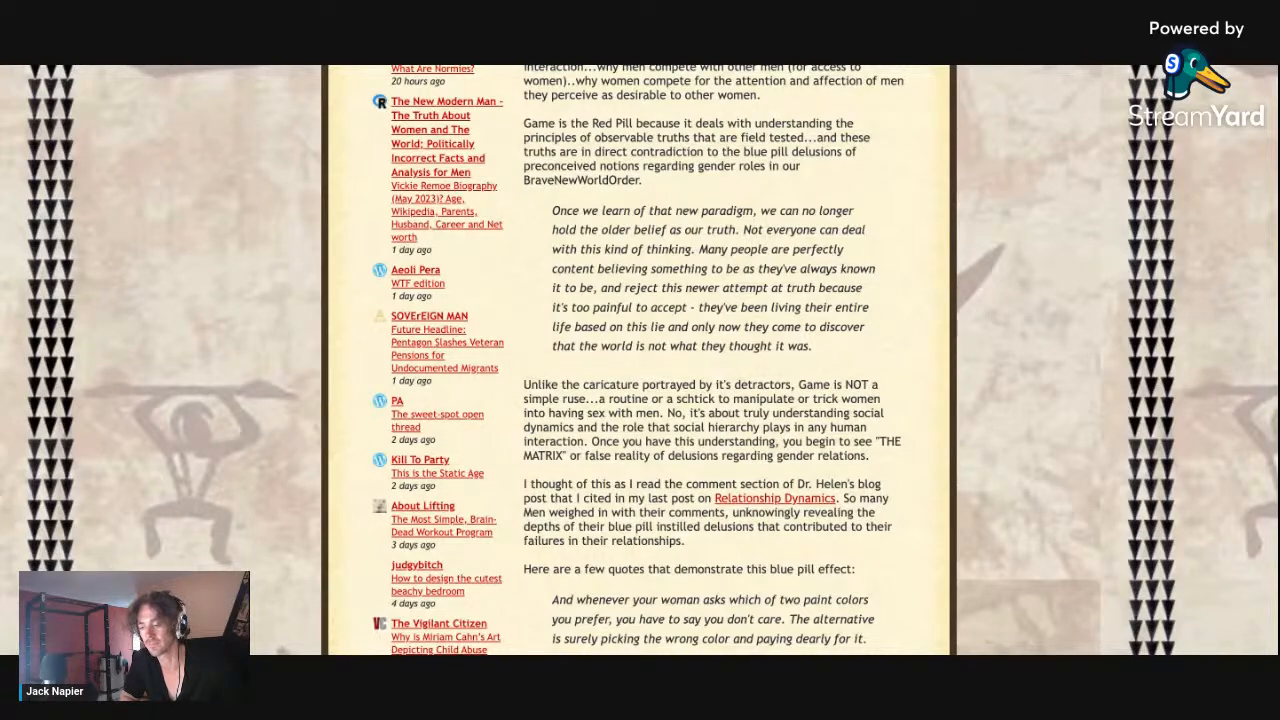
pyautogui.scroll(-3)
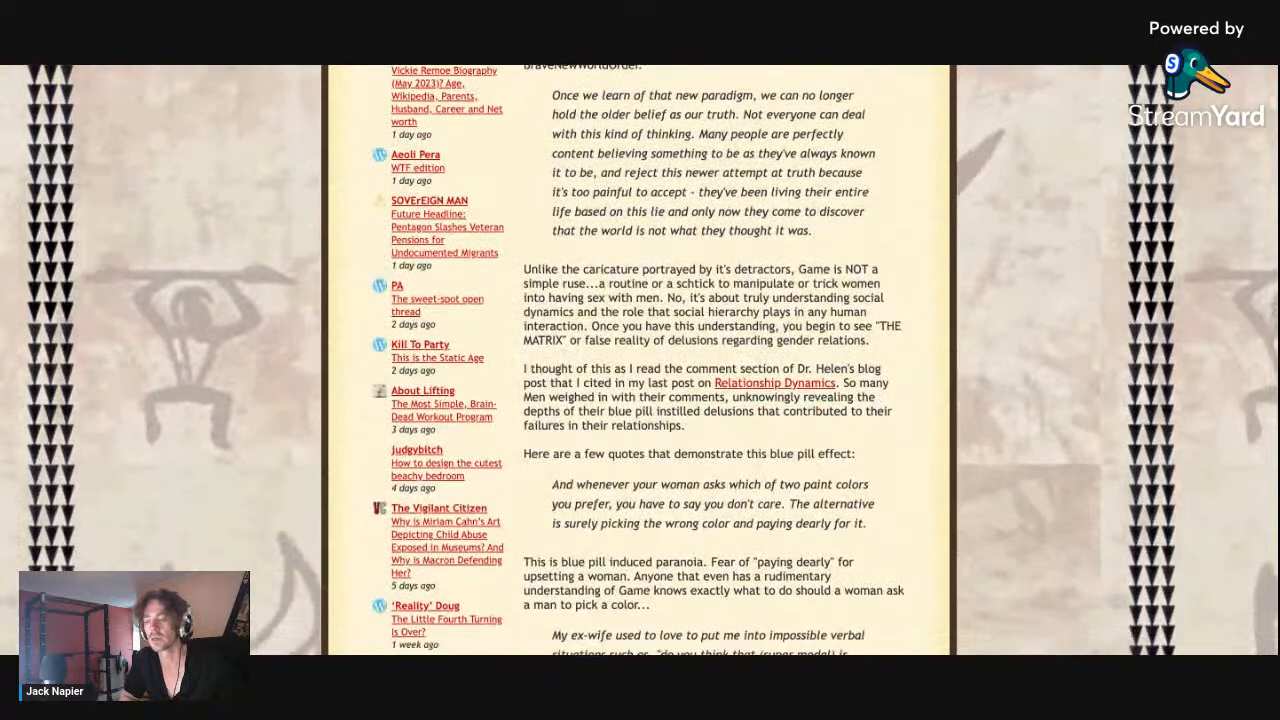
pyautogui.scroll(-3)
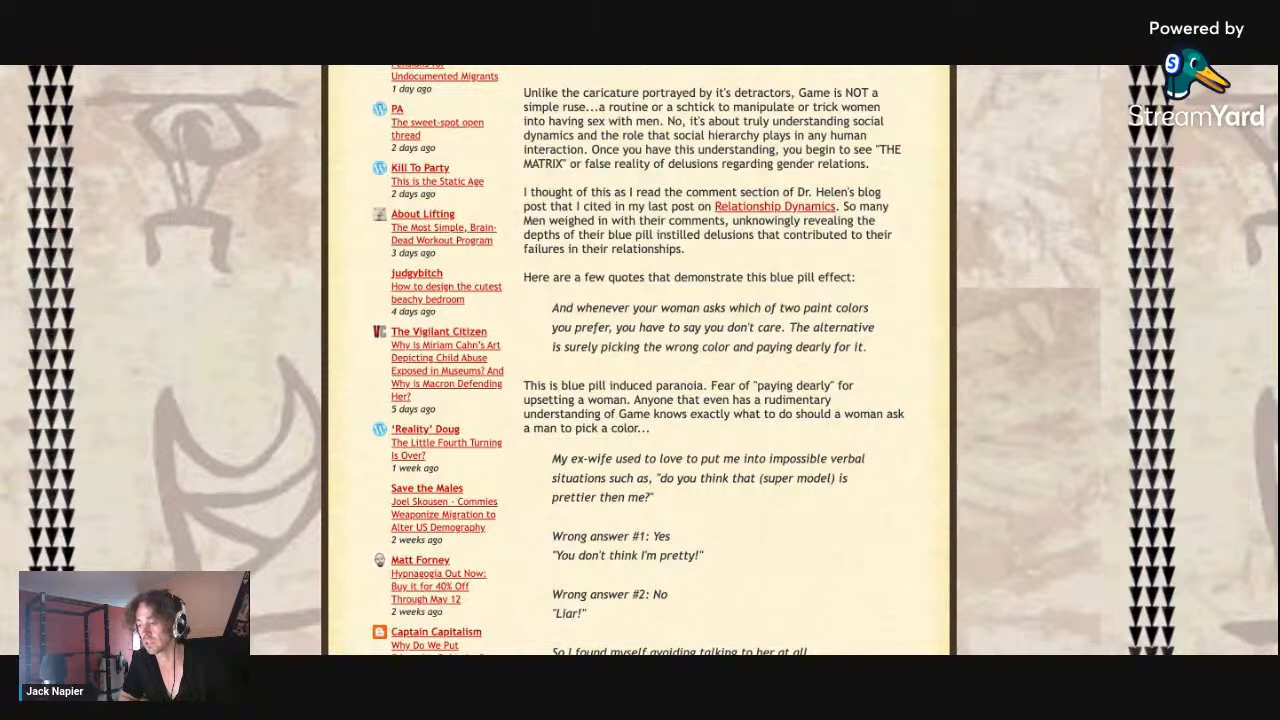
pyautogui.scroll(-3)
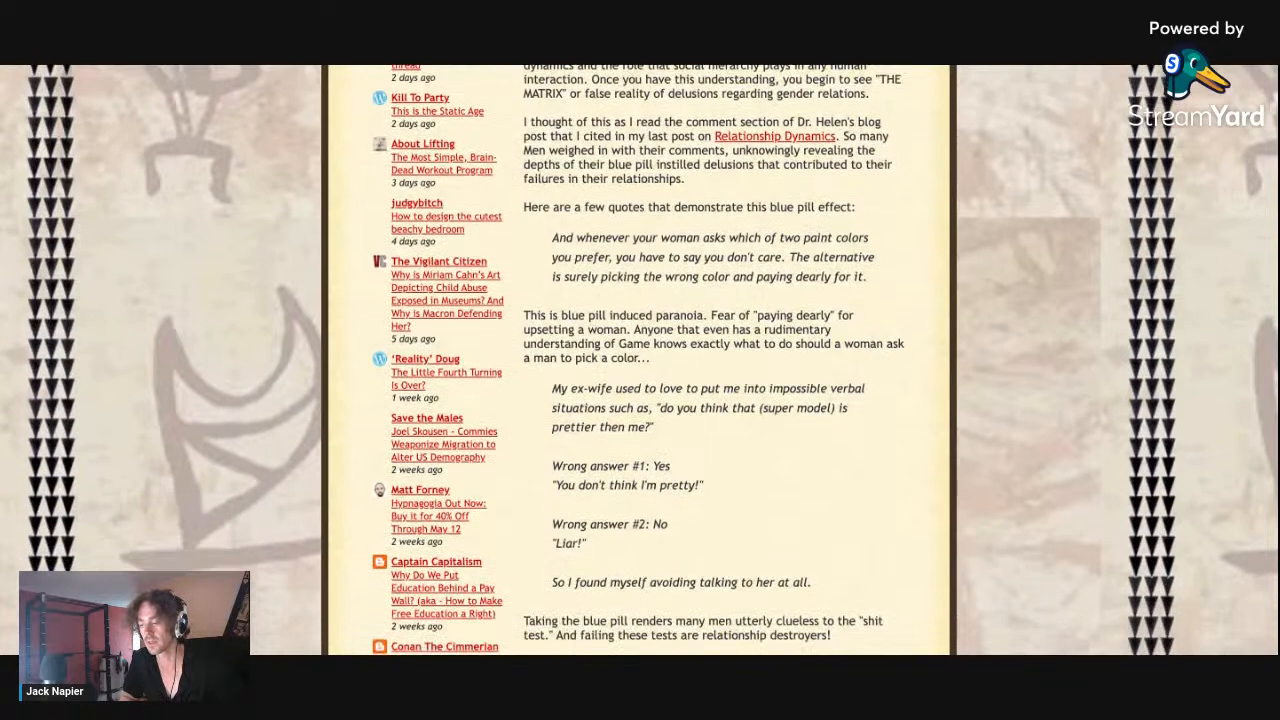
pyautogui.scroll(-3)
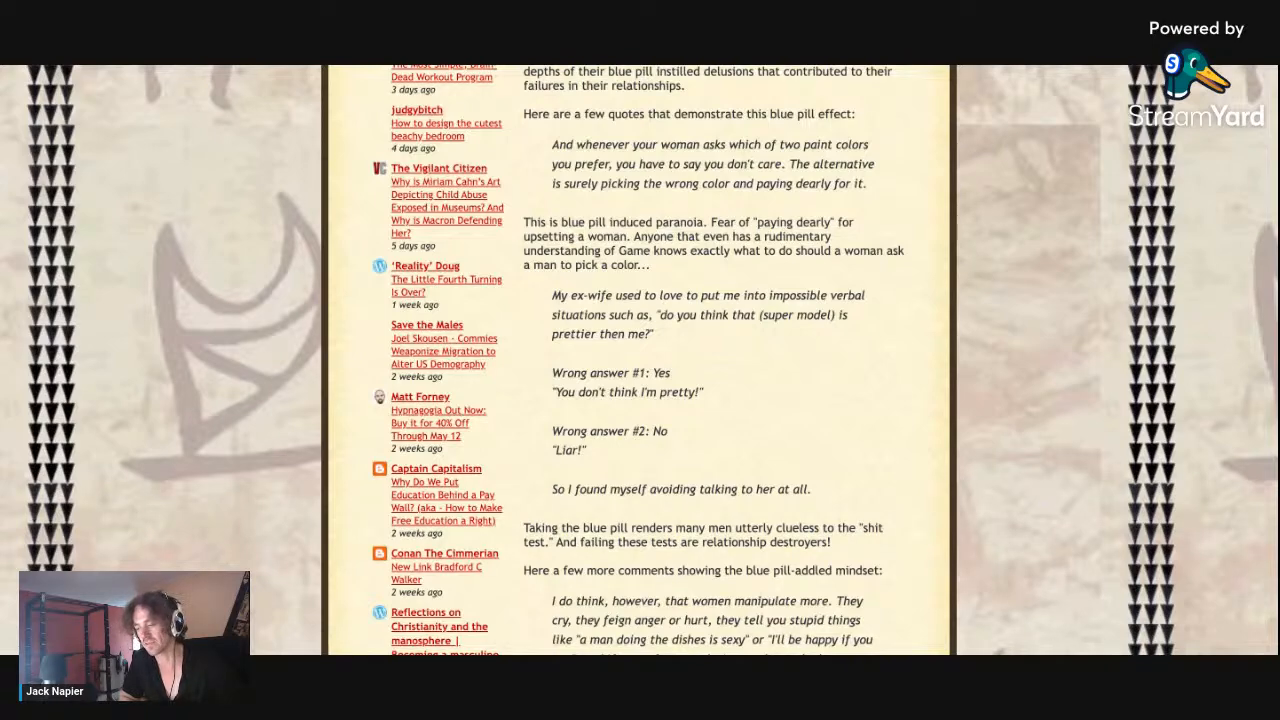
pyautogui.scroll(-3)
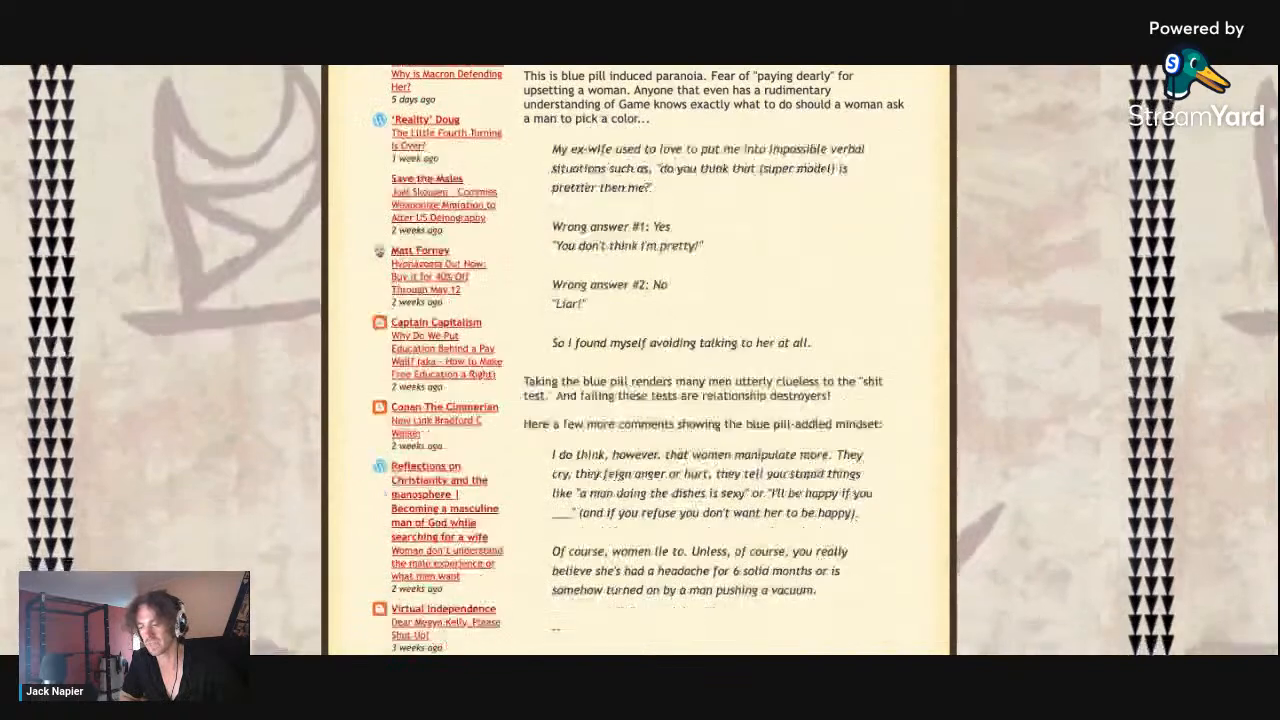
pyautogui.scroll(-3)
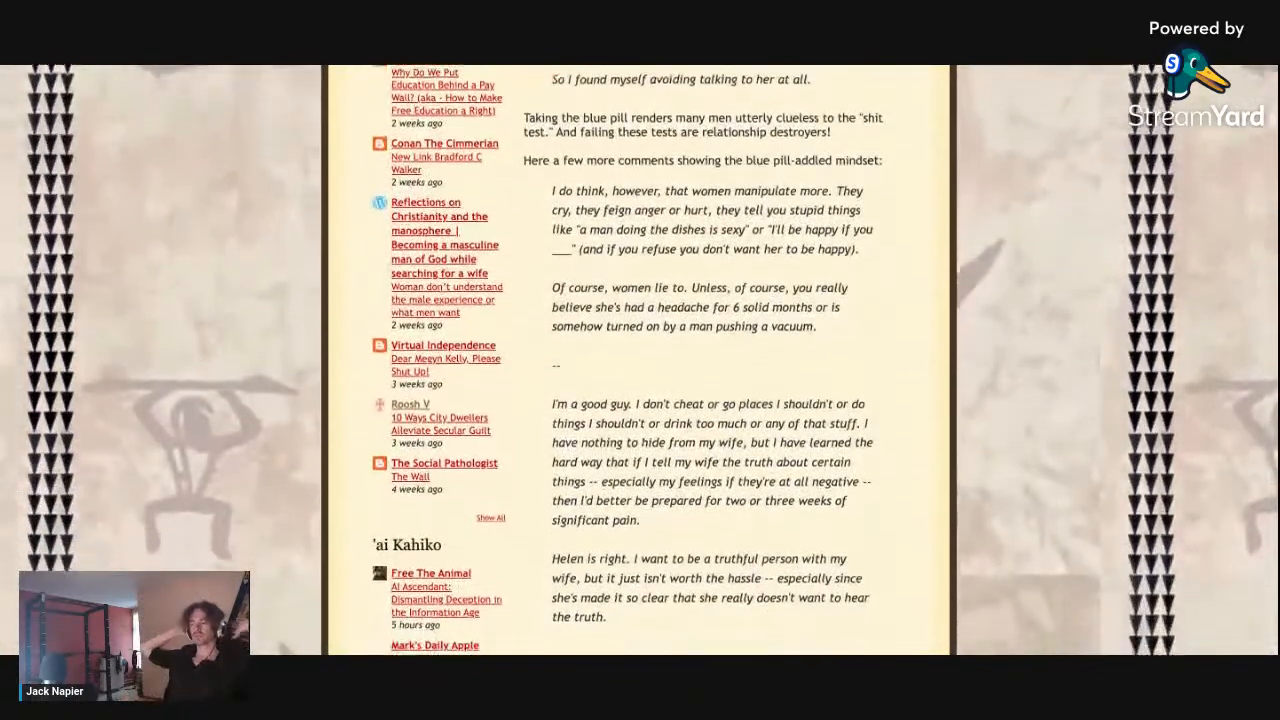
pyautogui.scroll(-3)
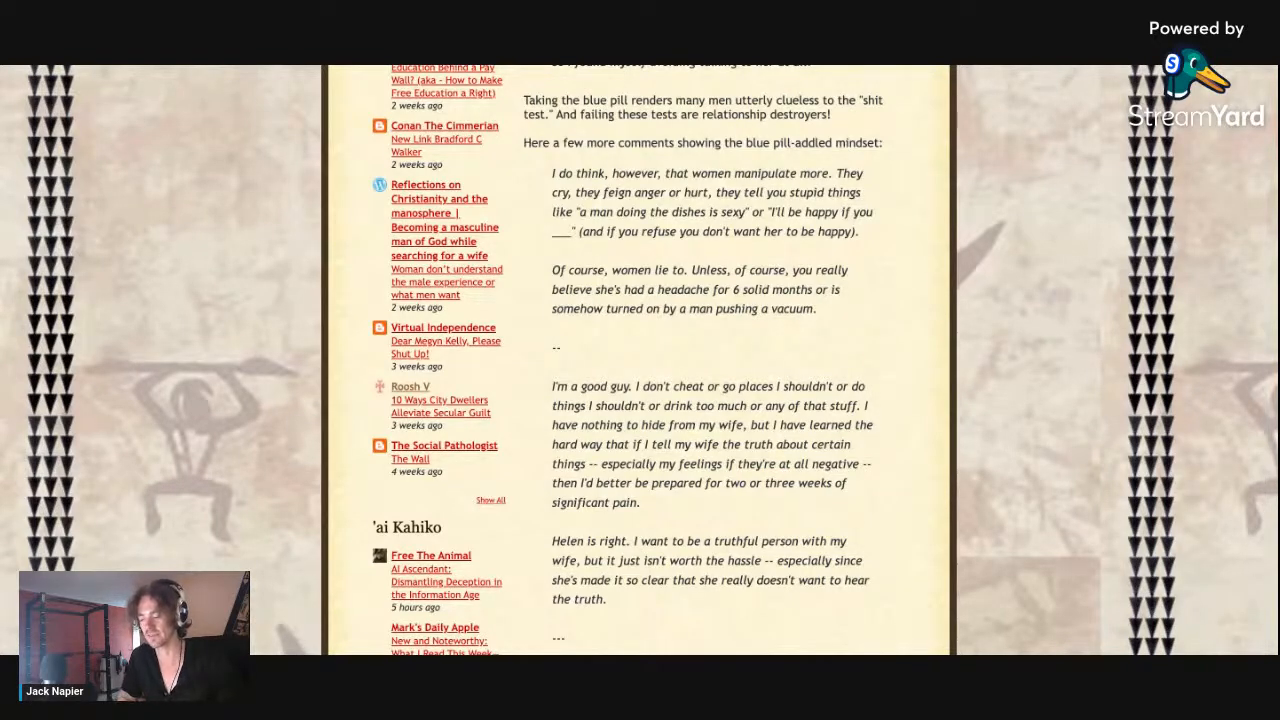
pyautogui.scroll(-3)
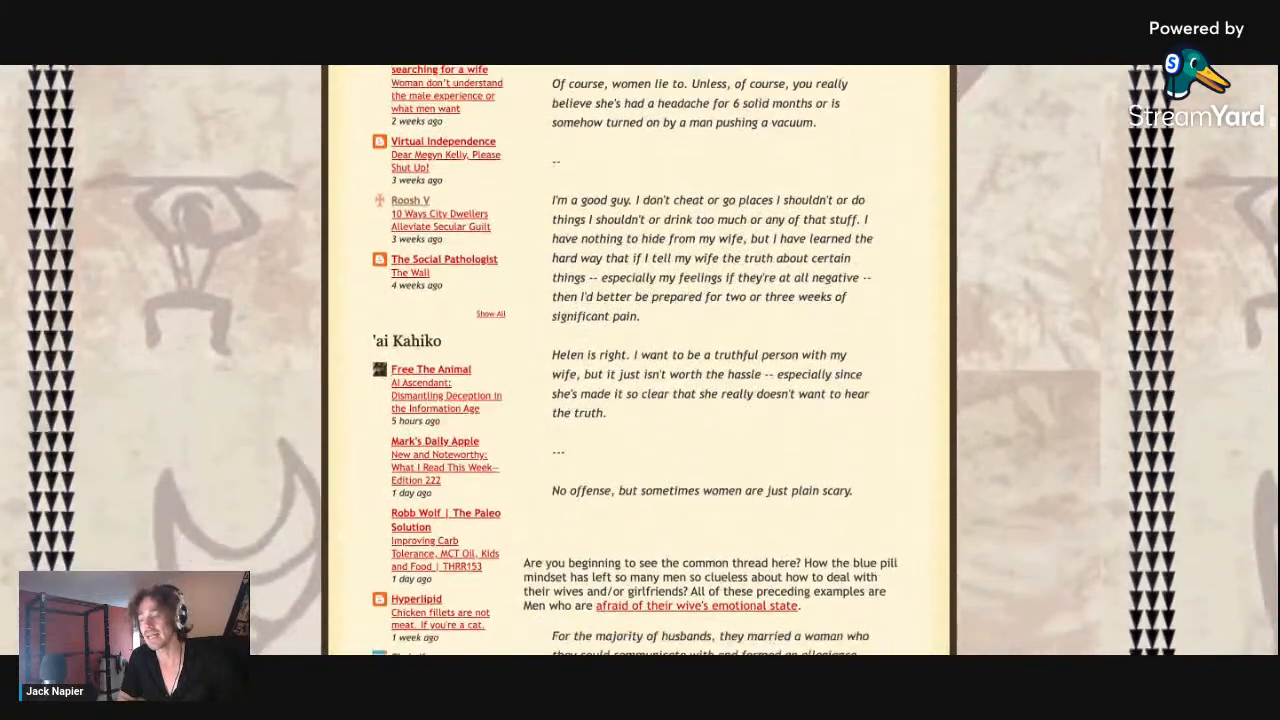
pyautogui.scroll(-3)
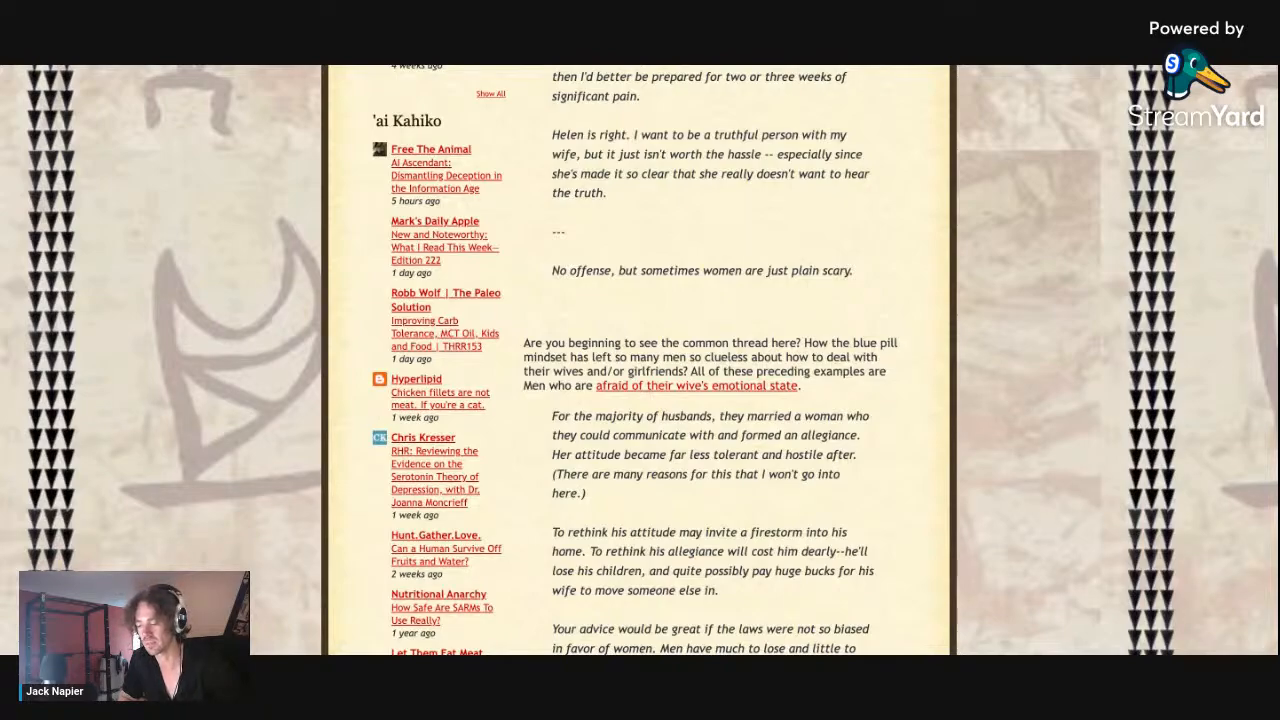
pyautogui.scroll(-3)
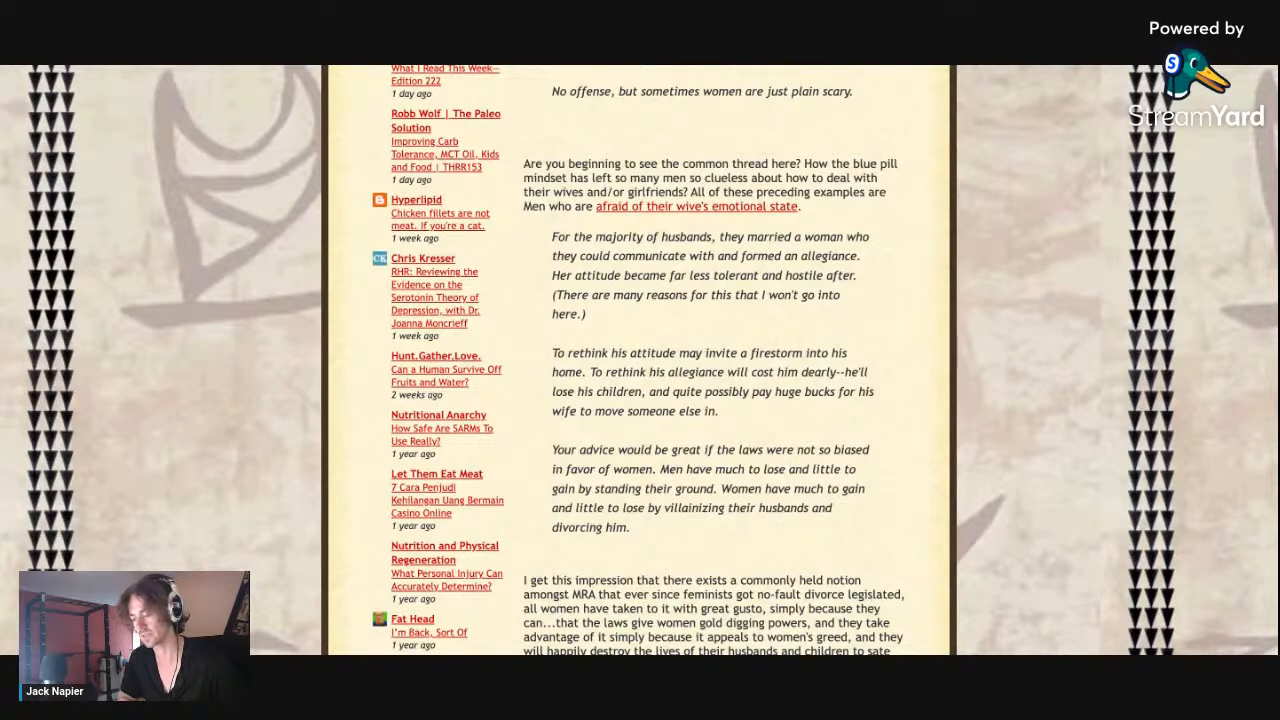
pyautogui.scroll(-3)
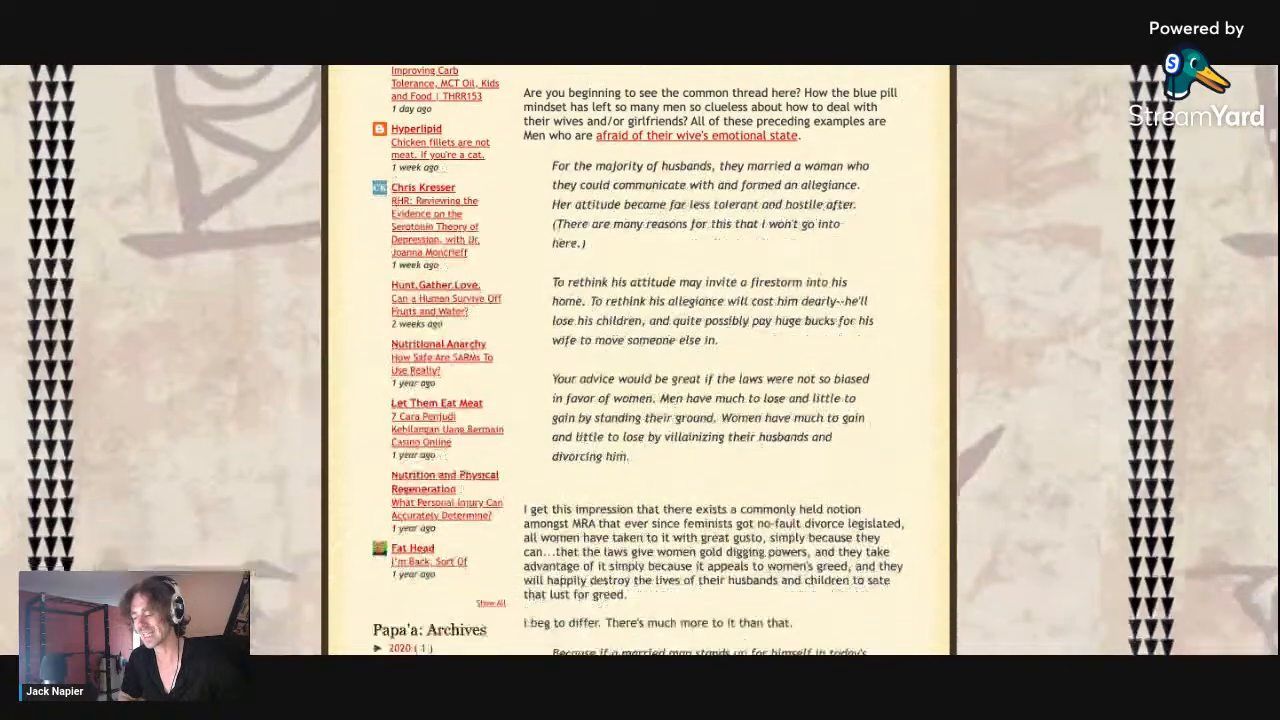
pyautogui.scroll(-3)
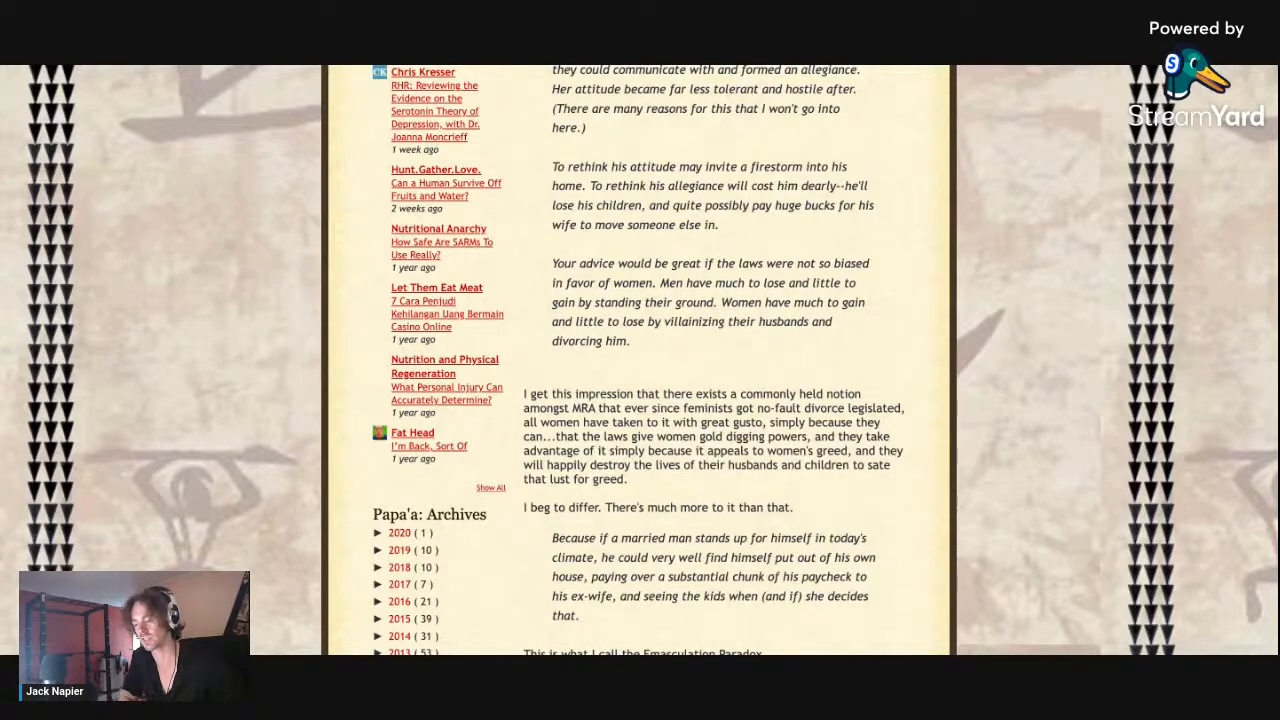
pyautogui.scroll(-3)
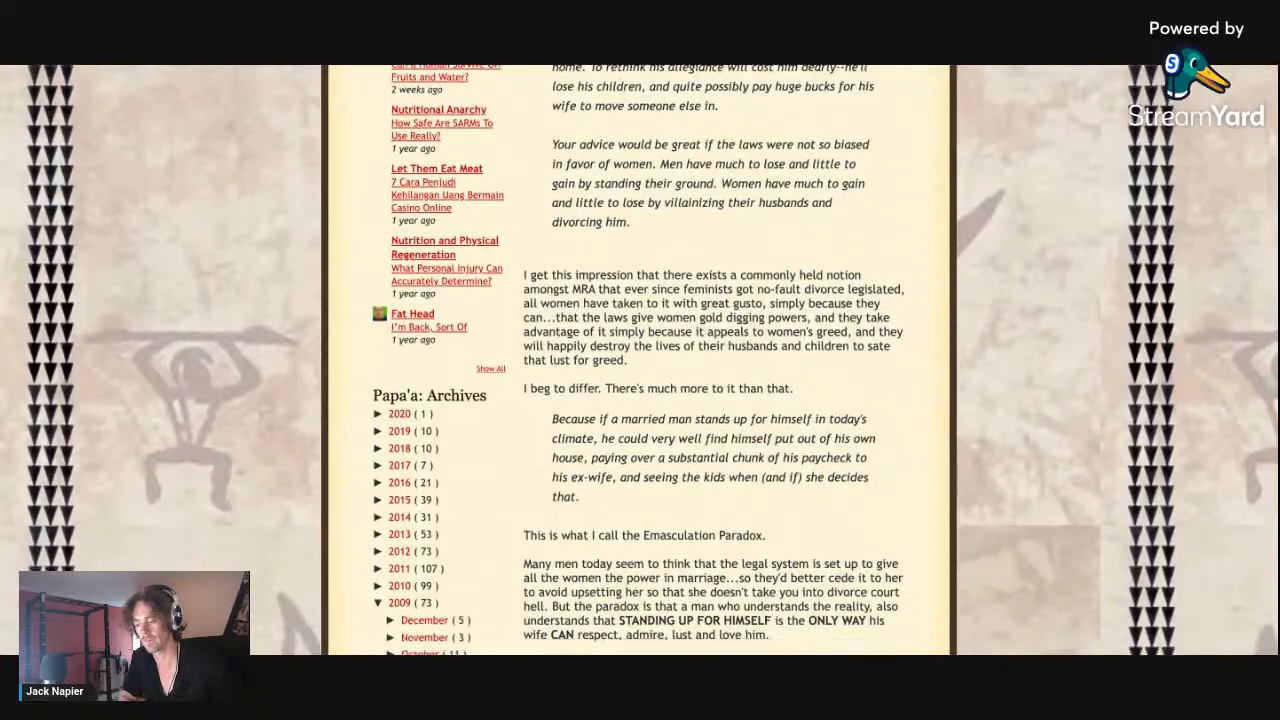
pyautogui.scroll(-3)
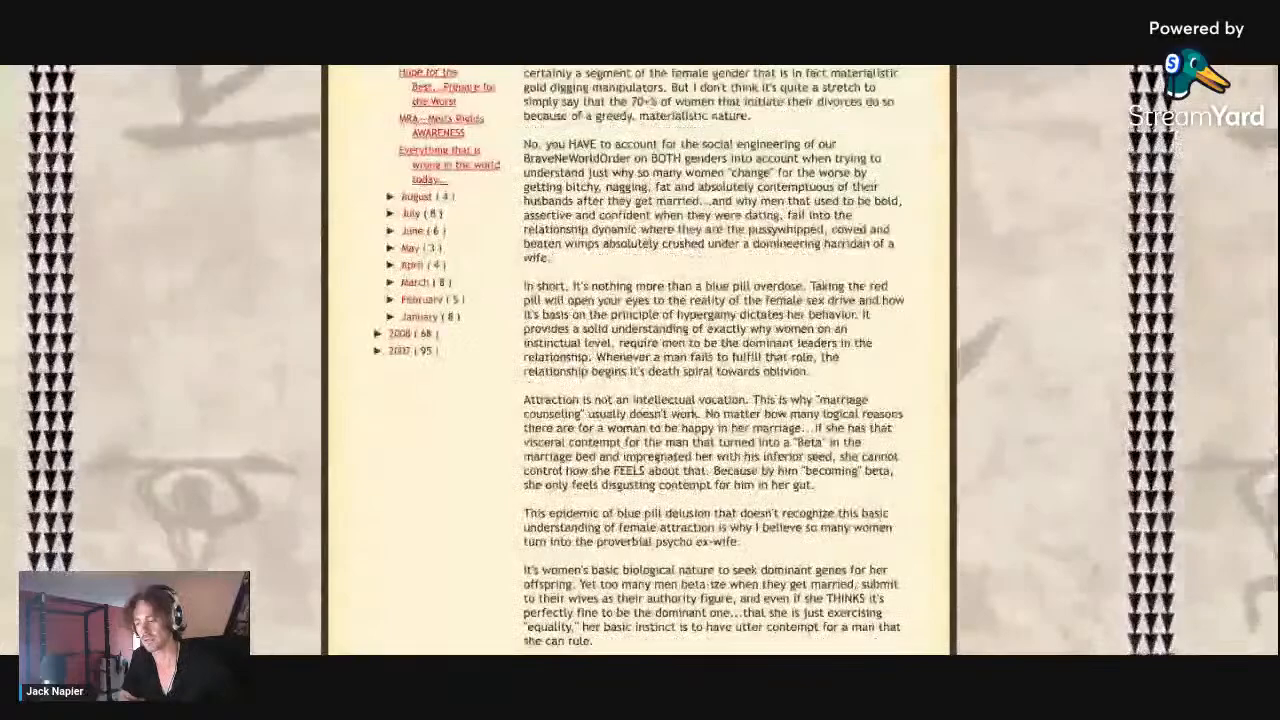
pyautogui.scroll(3)
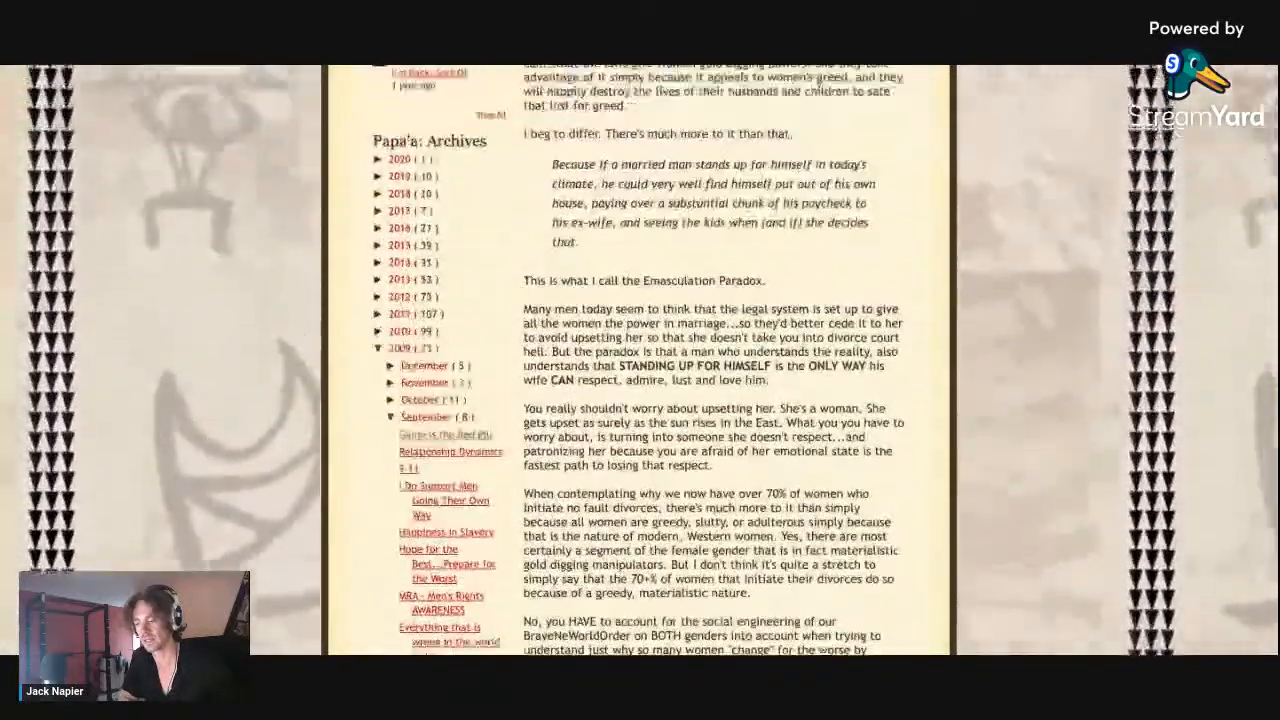
pyautogui.scroll(3)
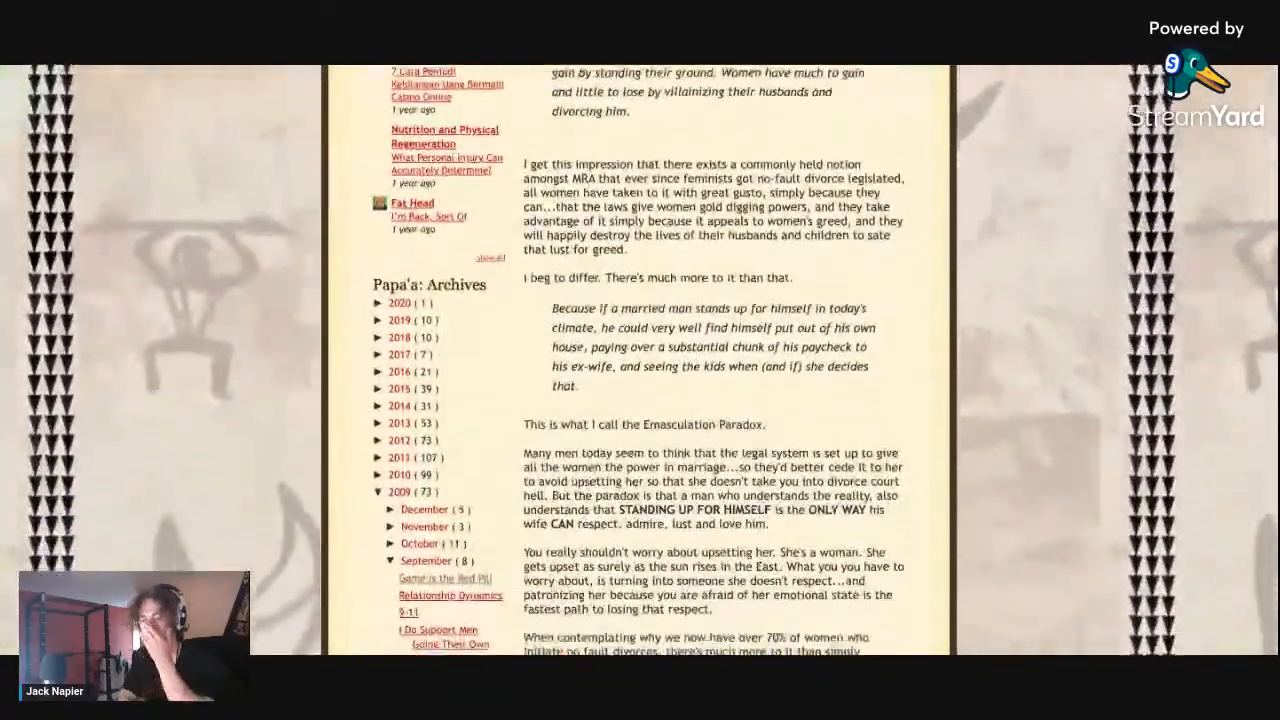
pyautogui.scroll(-3)
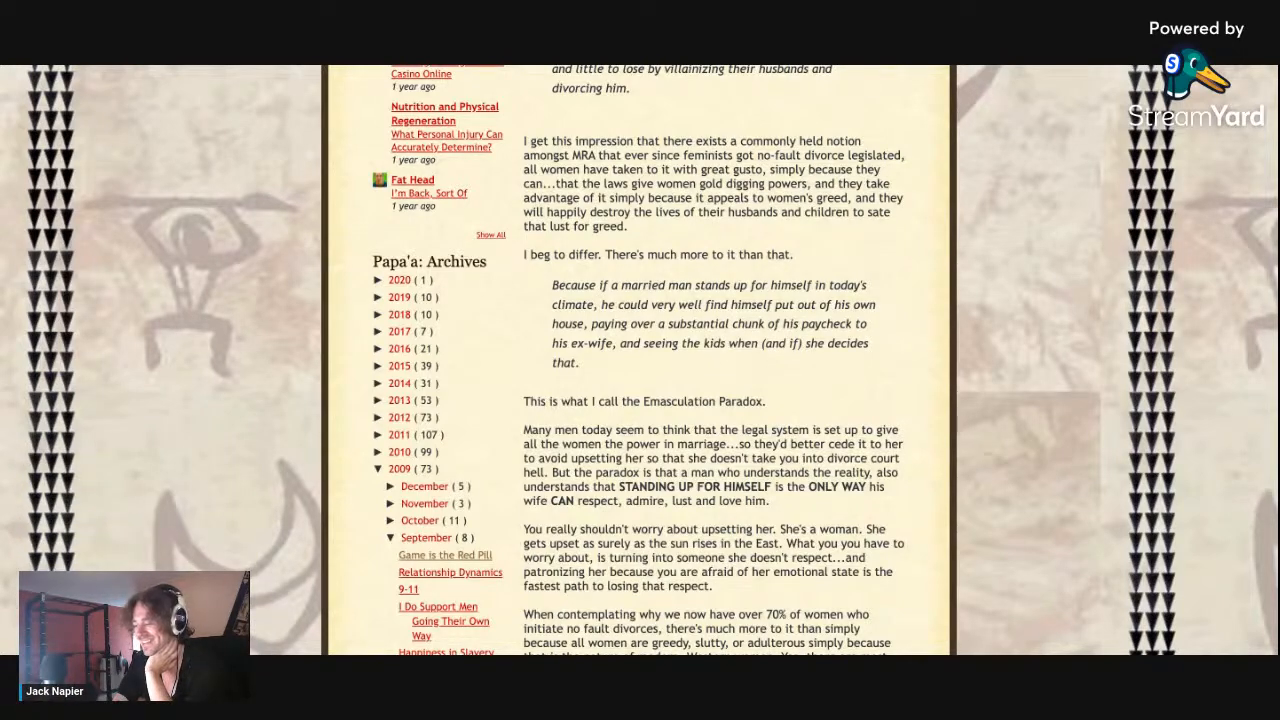
pyautogui.moveTo(824, 384)
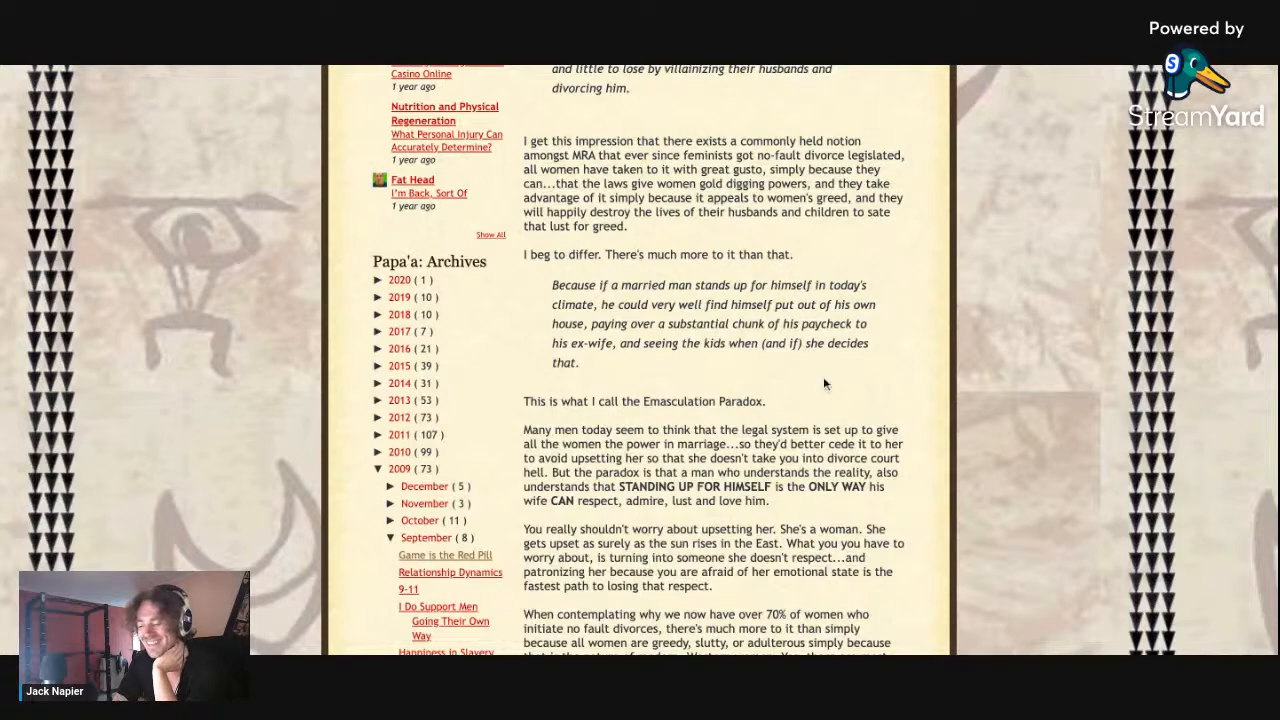
pyautogui.moveTo(1022, 396)
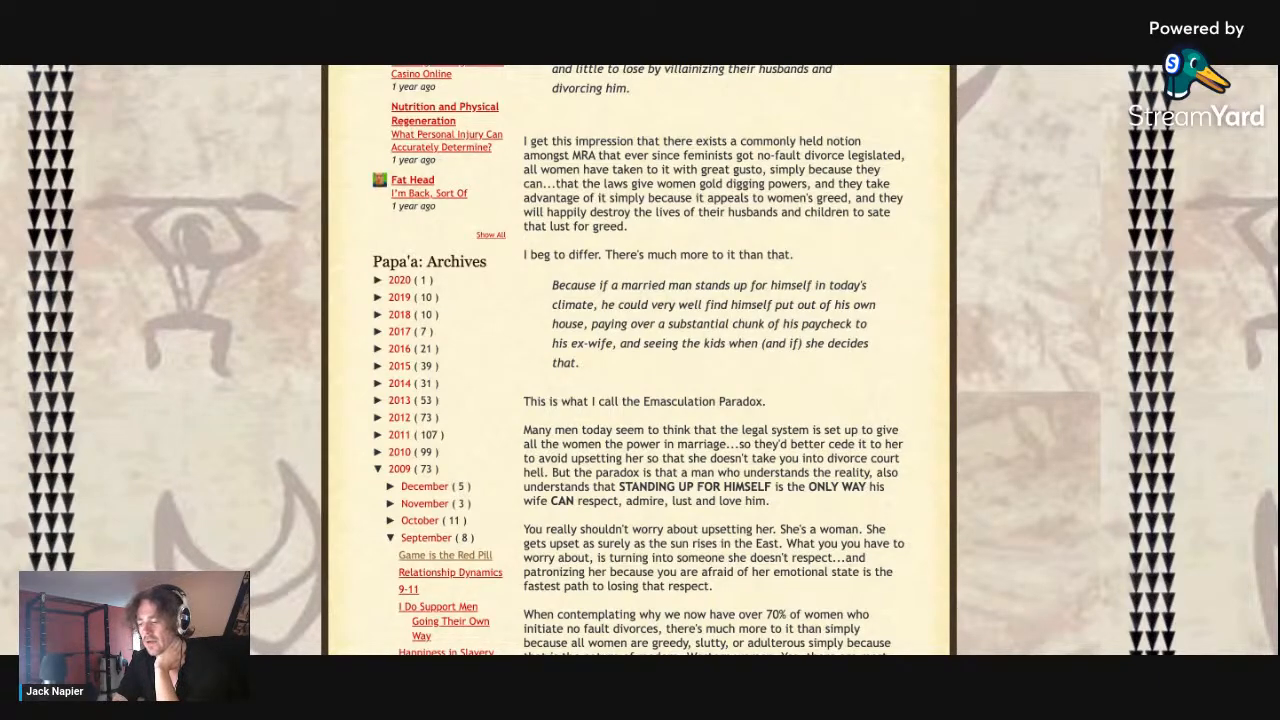
pyautogui.scroll(-3)
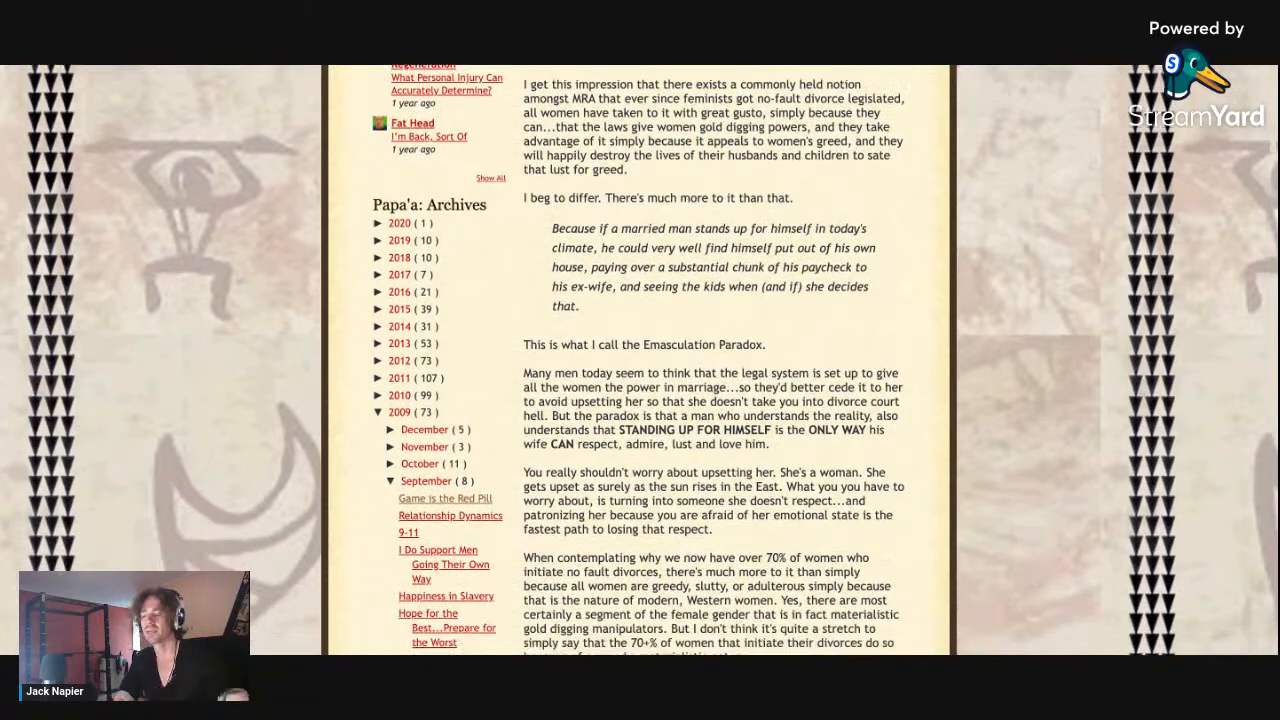
pyautogui.scroll(-3)
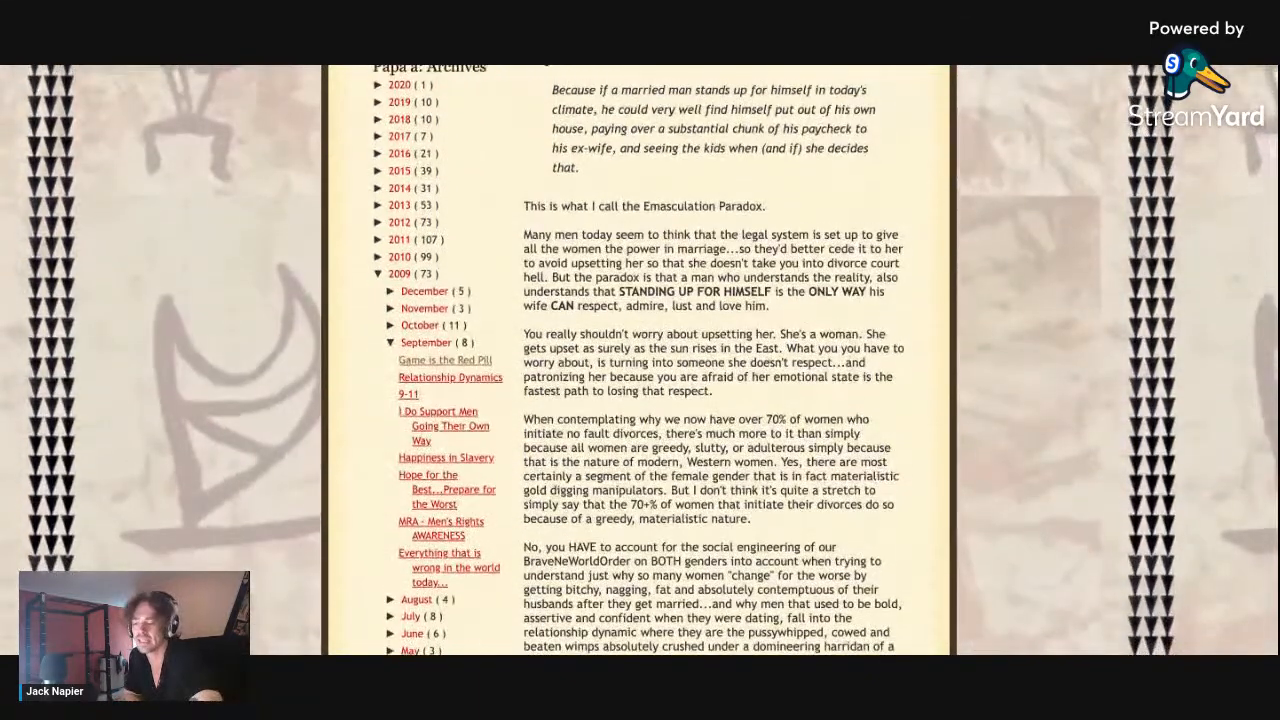